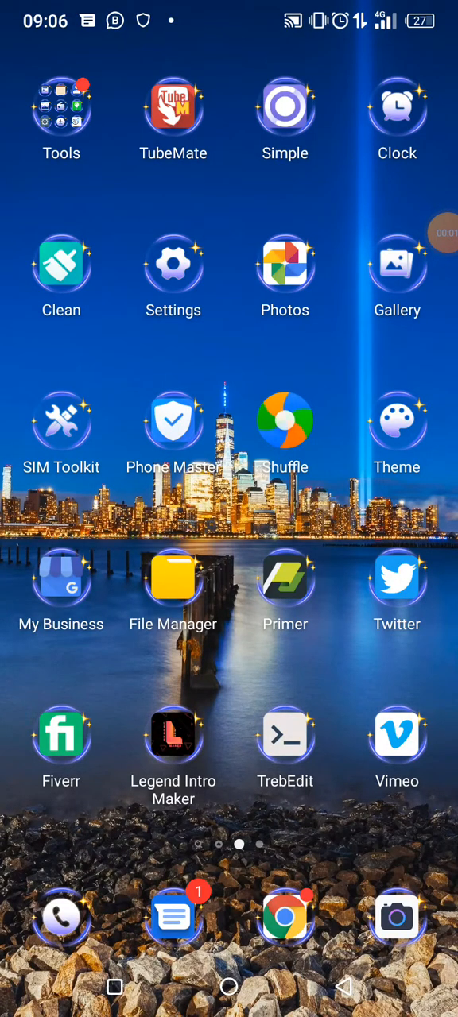
# Launch TrebEdit from the home screen to reach its Recent Files list.
pyautogui.click(284, 734)
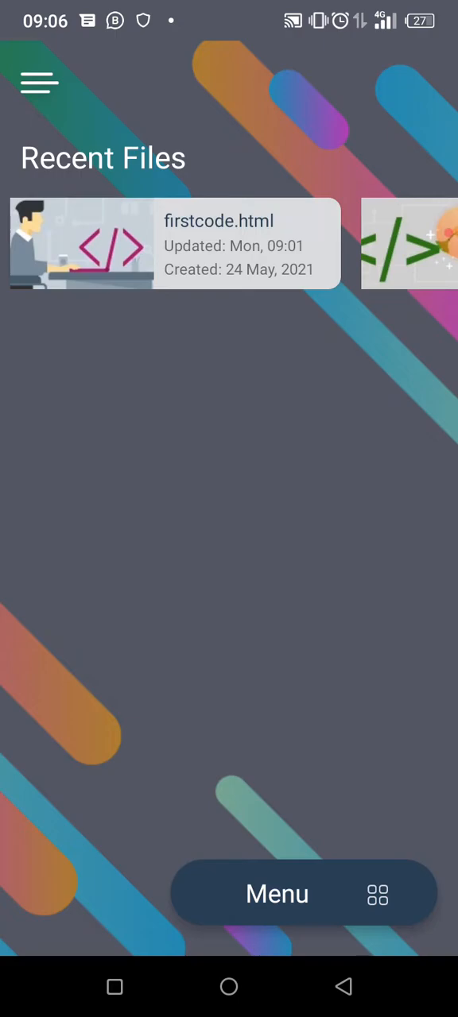
# Open firstcode.html from Recent Files and place the cursor on its empty first line.
pyautogui.click(175, 244)
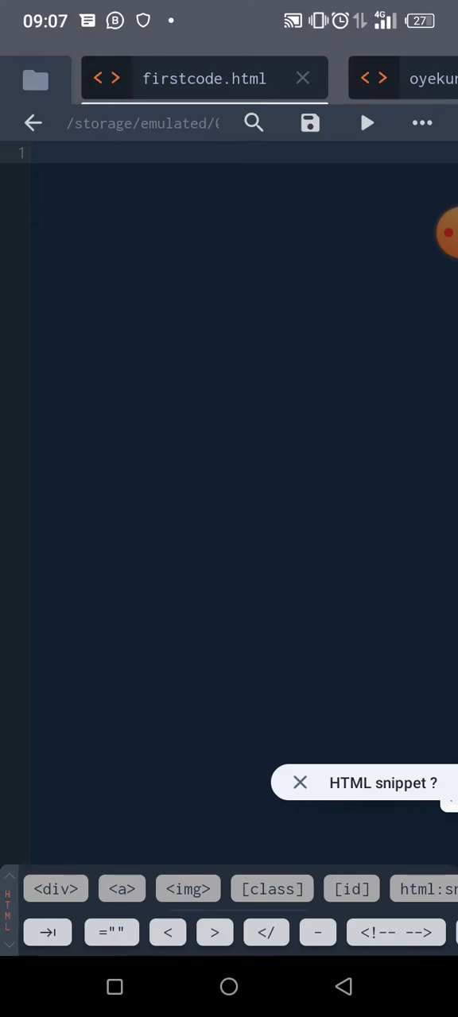
pyautogui.click(300, 782)
pyautogui.write('<')
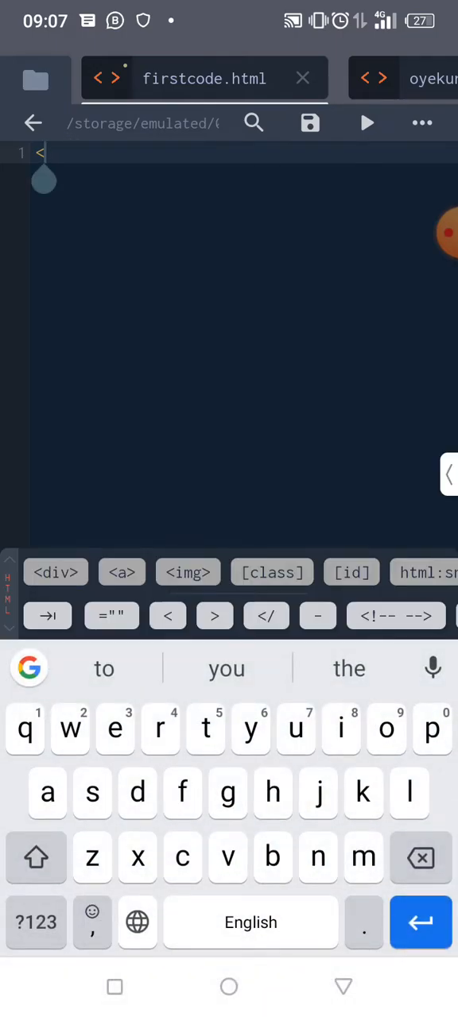
# Complete the <html></html> tag pair on line 1 and position the cursor between the tags.
pyautogui.write('h')
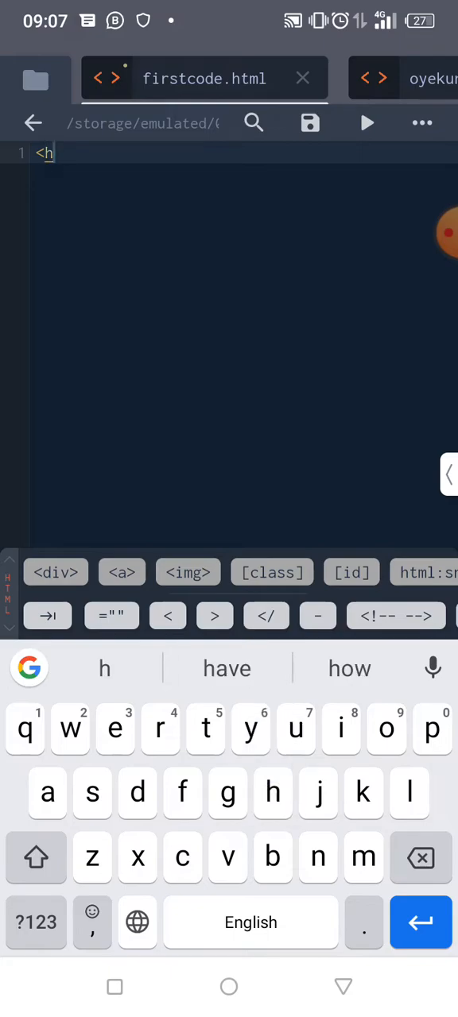
pyautogui.write('tml></html>')
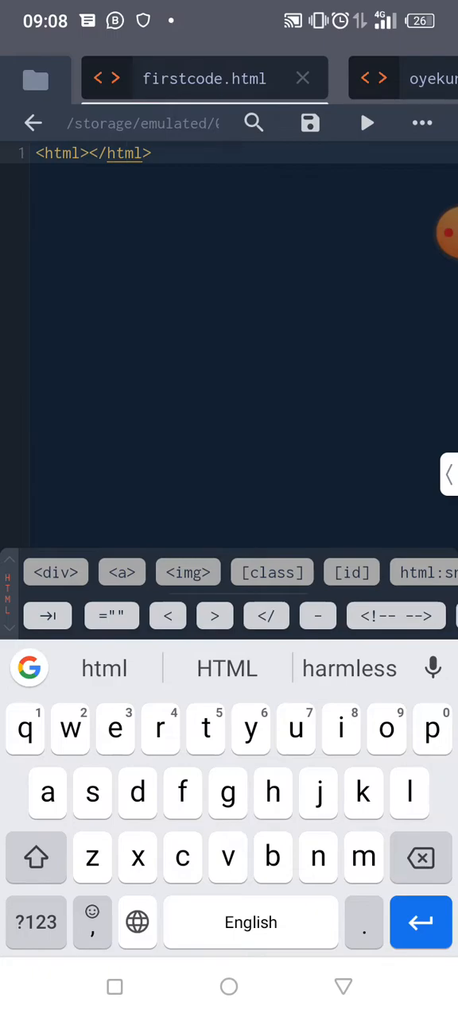
pyautogui.click(57, 152)
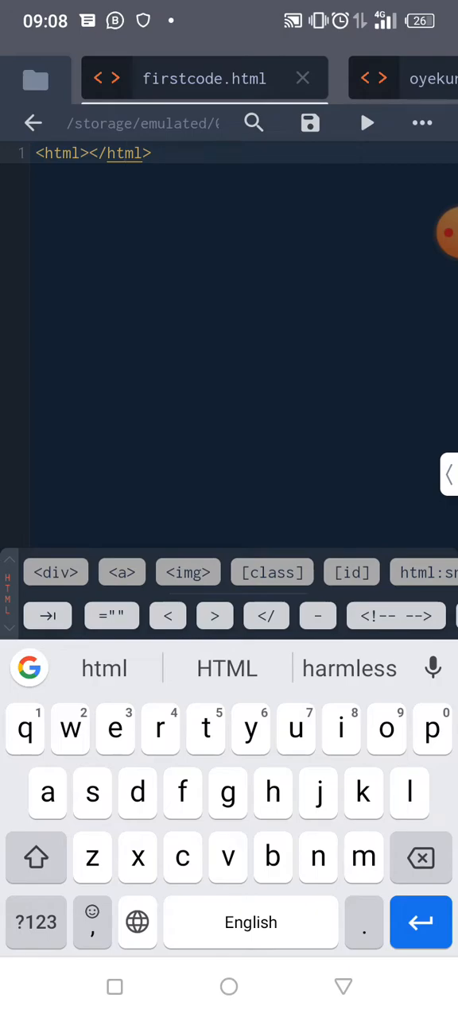
pyautogui.click(97, 153)
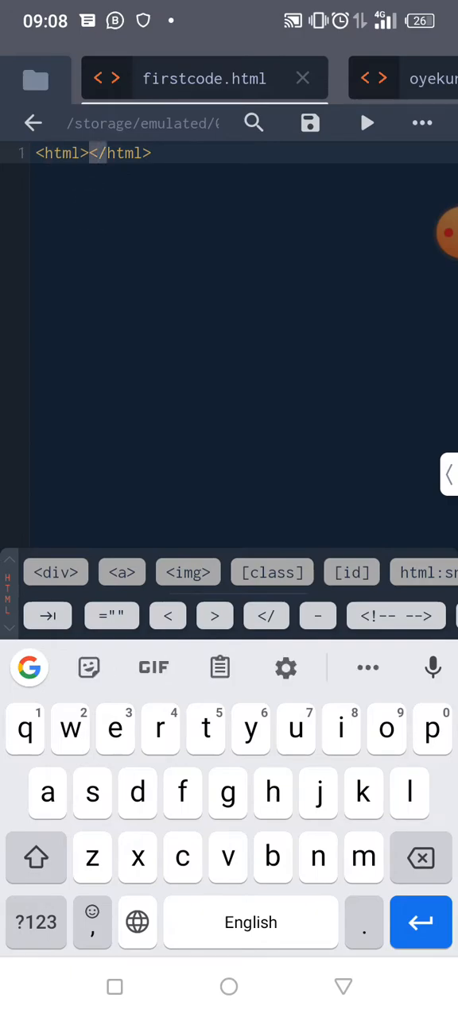
pyautogui.click(89, 152)
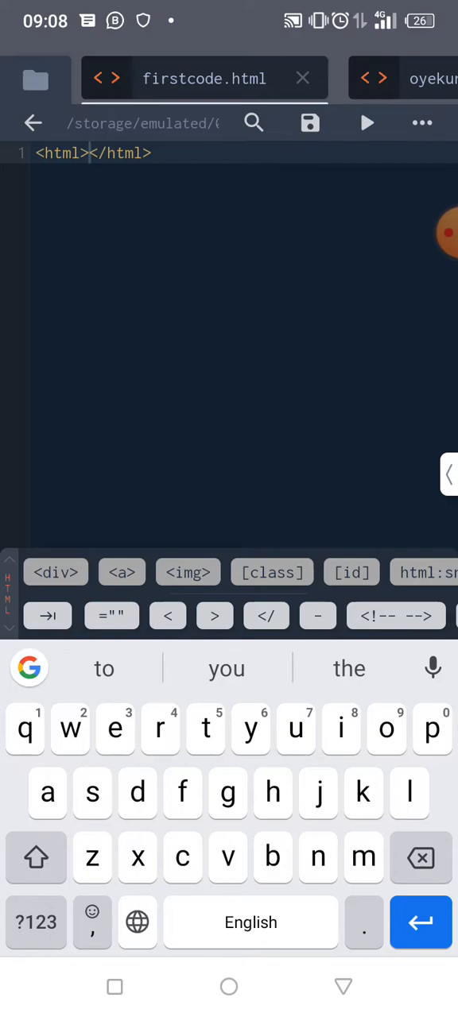
# Split the html tags onto separate lines and nest a <head></head> pair inside.
pyautogui.press('enter')
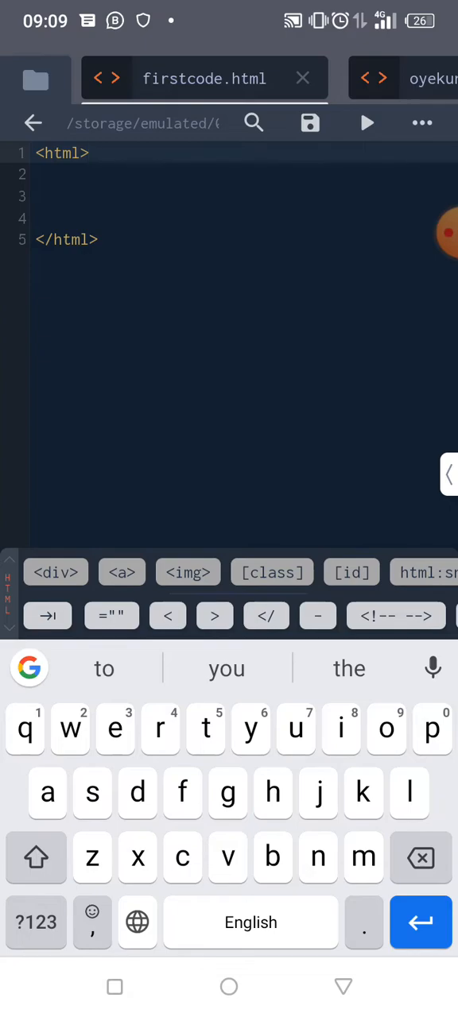
pyautogui.press('enter')
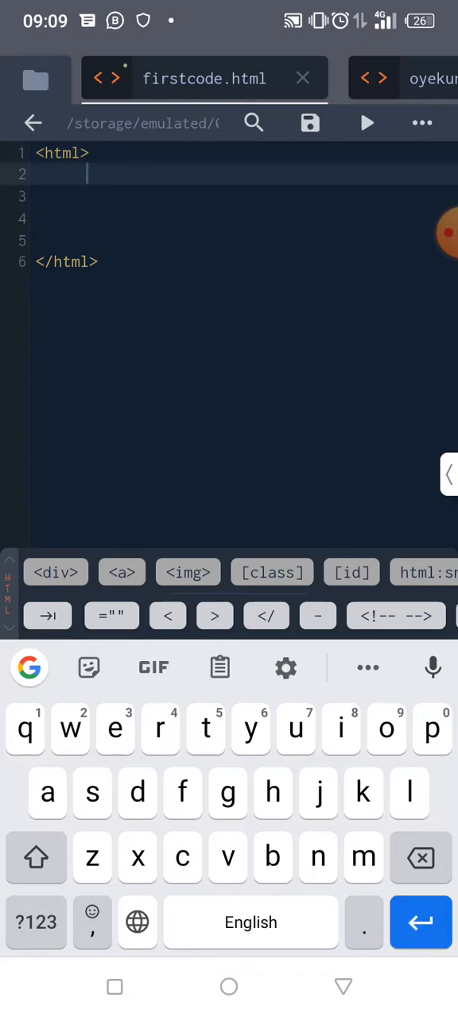
pyautogui.click(168, 616)
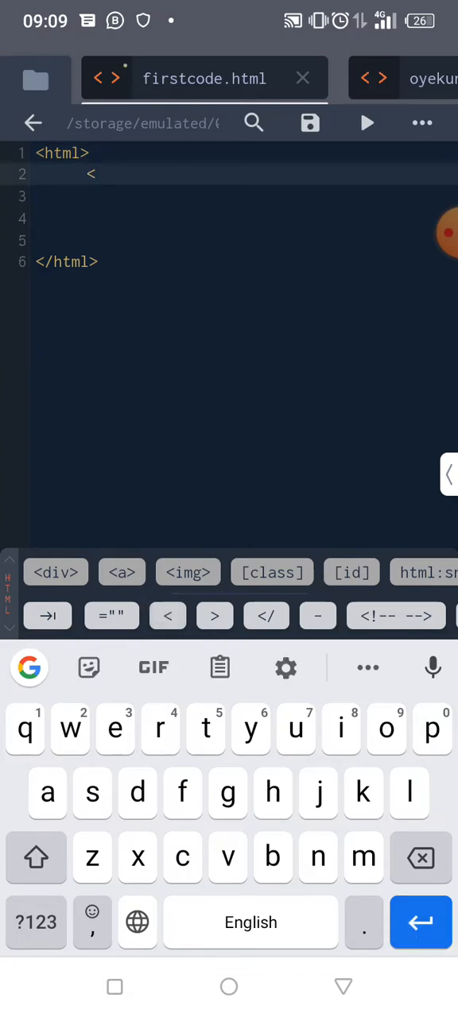
pyautogui.write('head>')
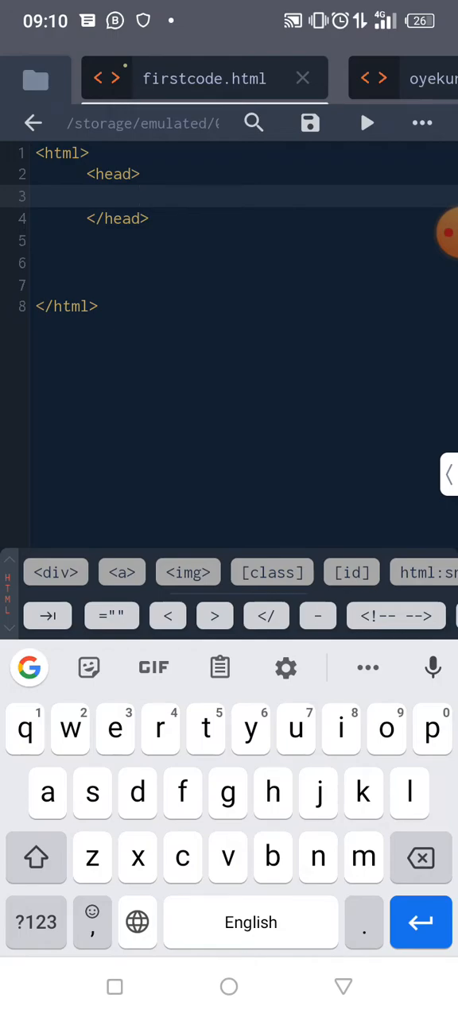
# Add a <title> element inside head containing the text 'My first Code'.
pyautogui.click(167, 617)
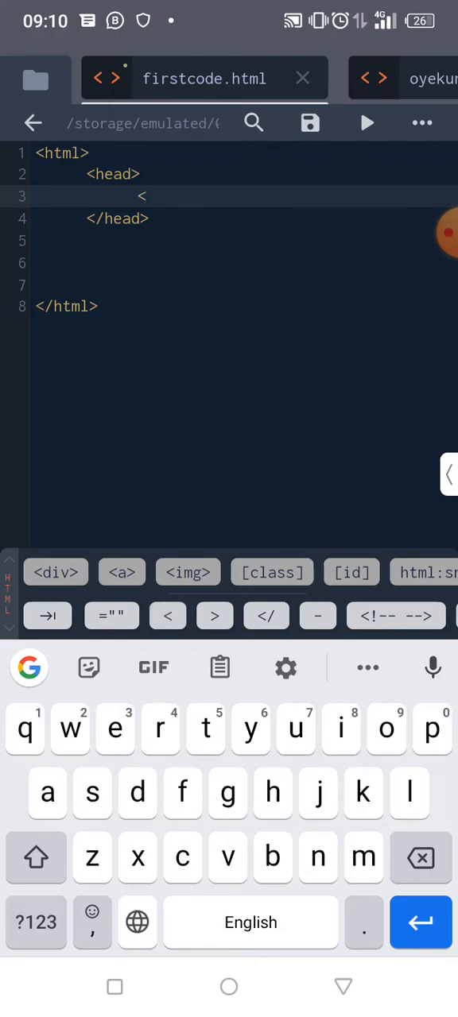
pyautogui.write('title')
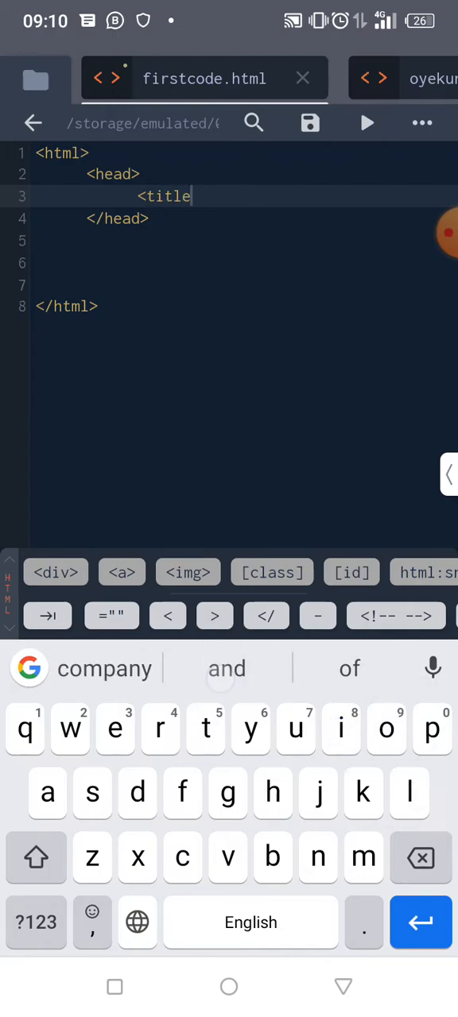
pyautogui.click(213, 617)
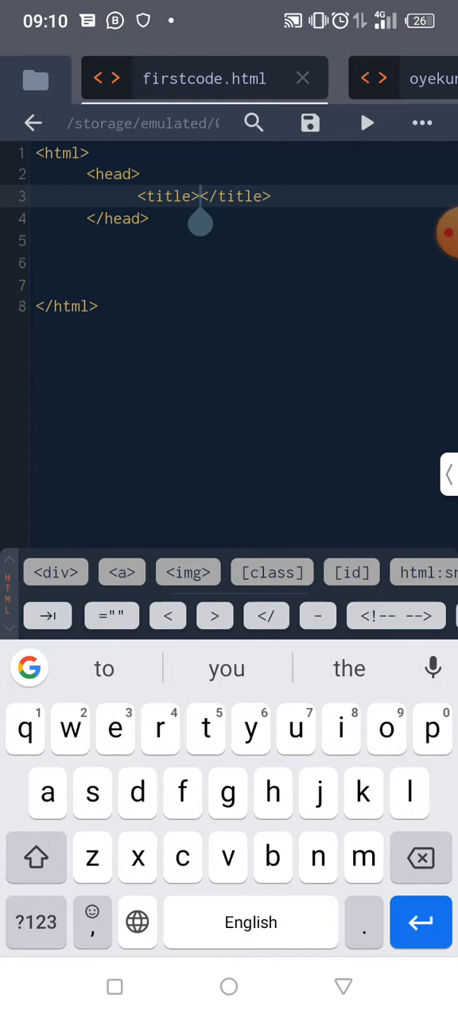
pyautogui.click(35, 858)
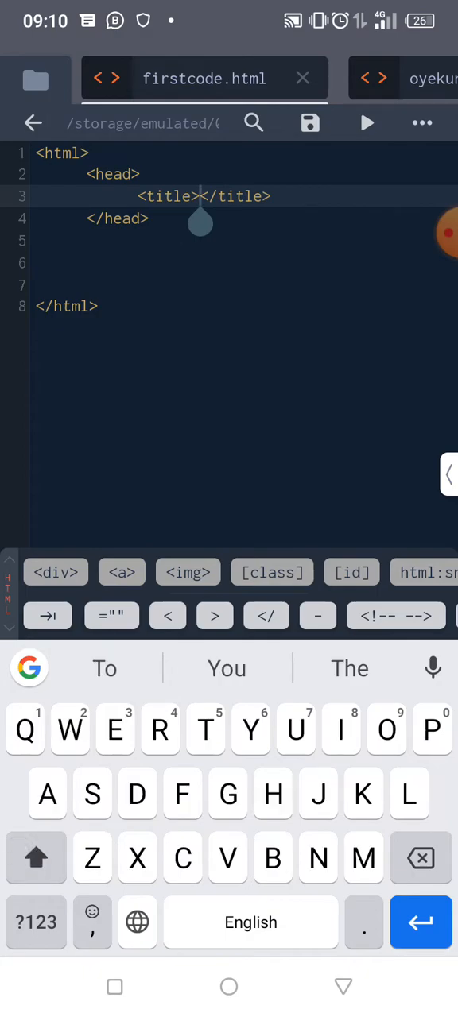
pyautogui.write('My')
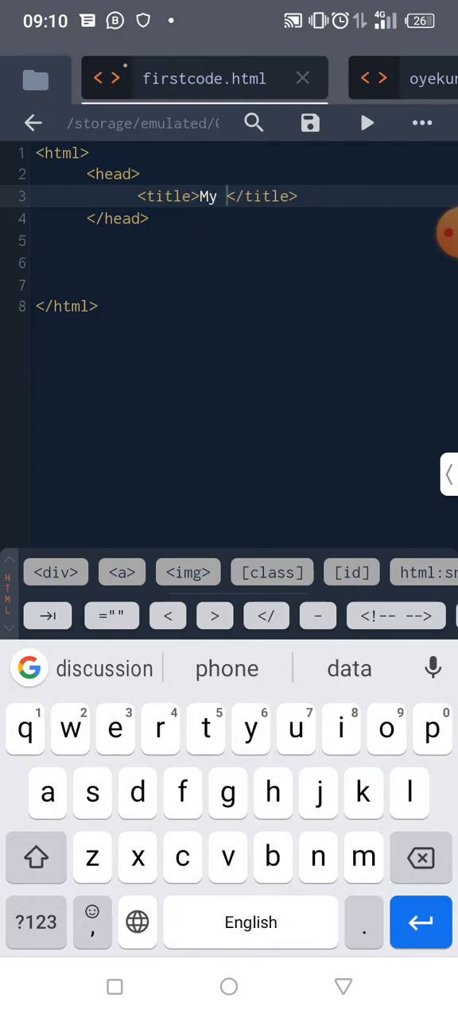
pyautogui.write('first Code')
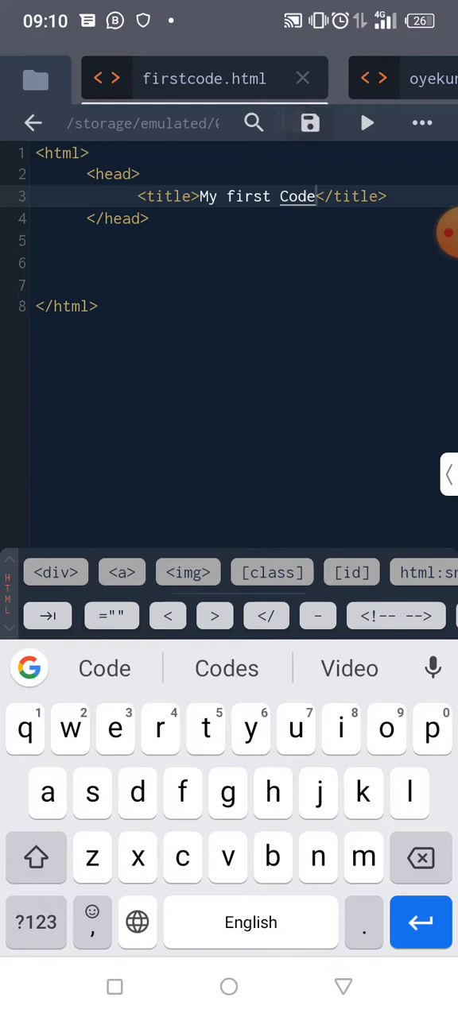
# Add blank lines after </head> to make room before </html>.
pyautogui.click(310, 123)
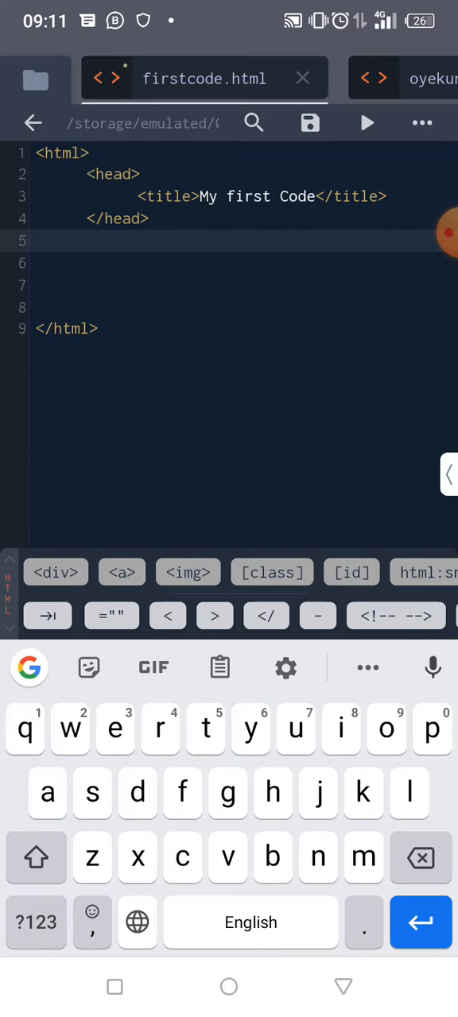
# Begin the opening <body tag on the line below the head section.
pyautogui.click(168, 617)
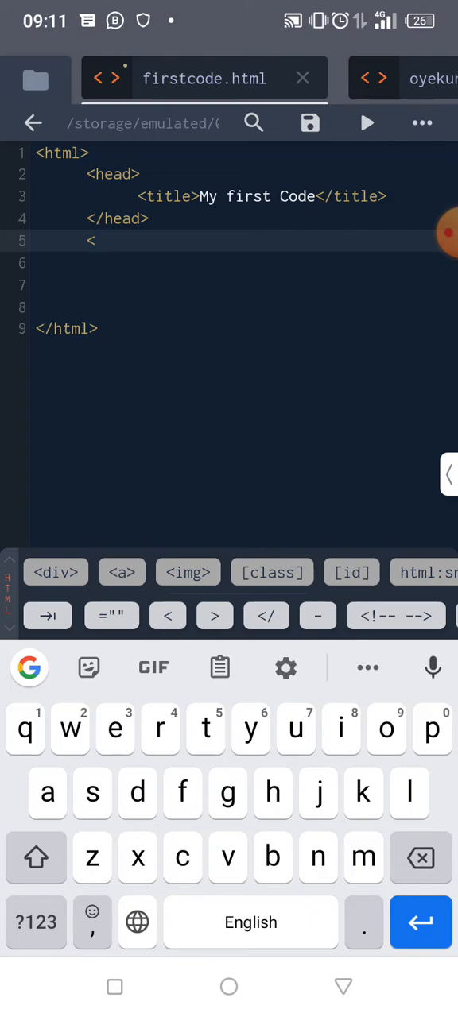
pyautogui.write('b')
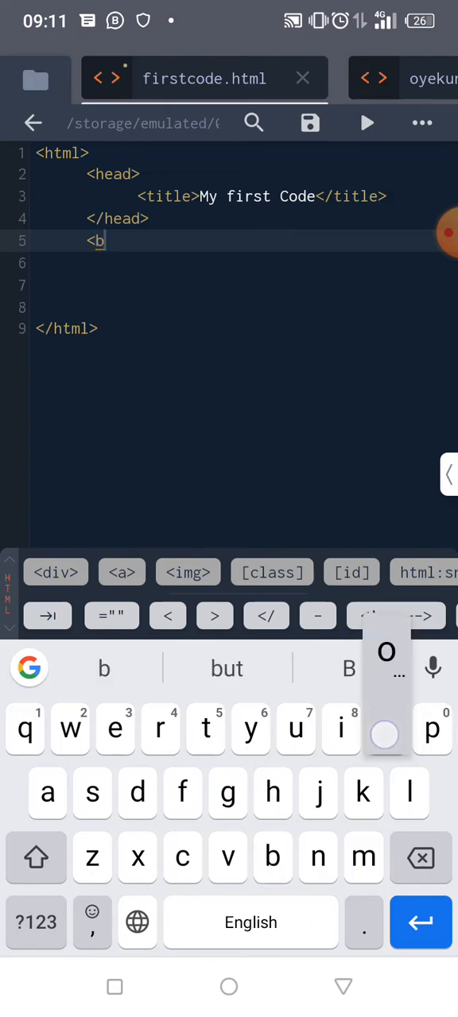
pyautogui.write('ody')
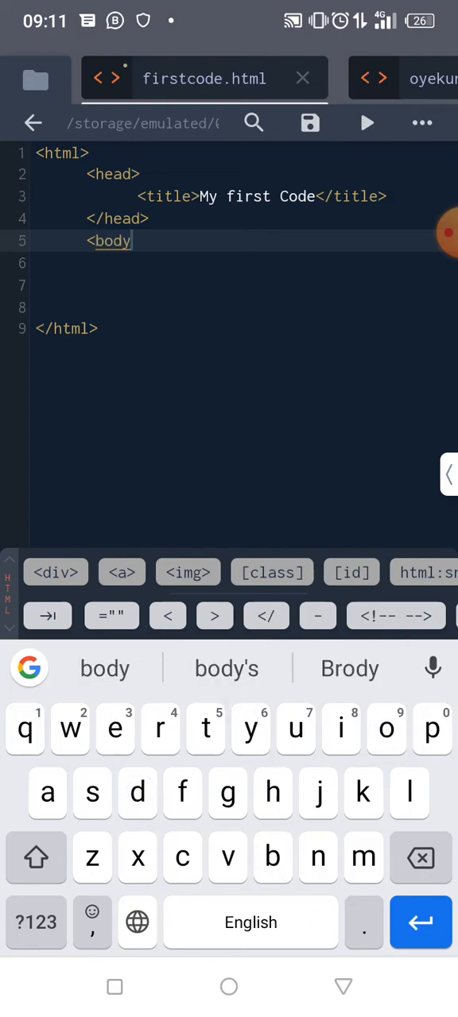